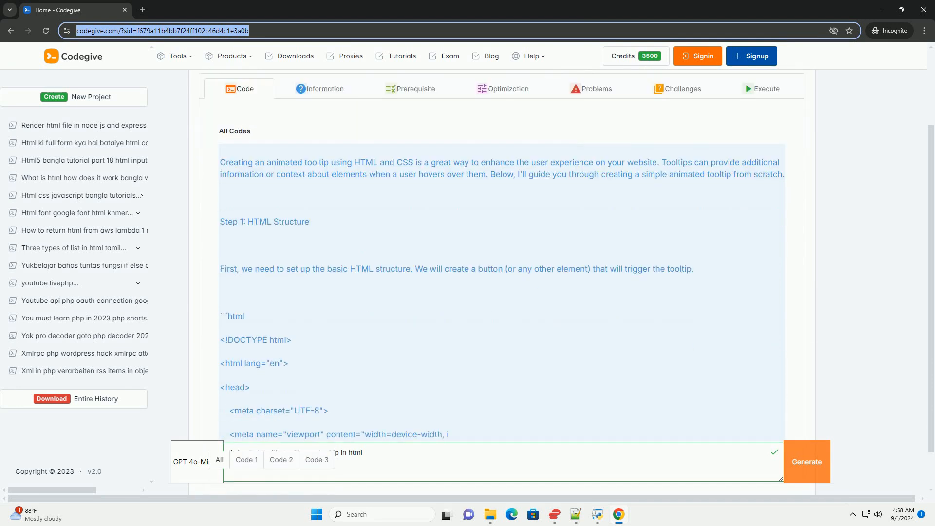
{"action": "scroll", "scroll_direction": "down", "scroll_amount": 3}
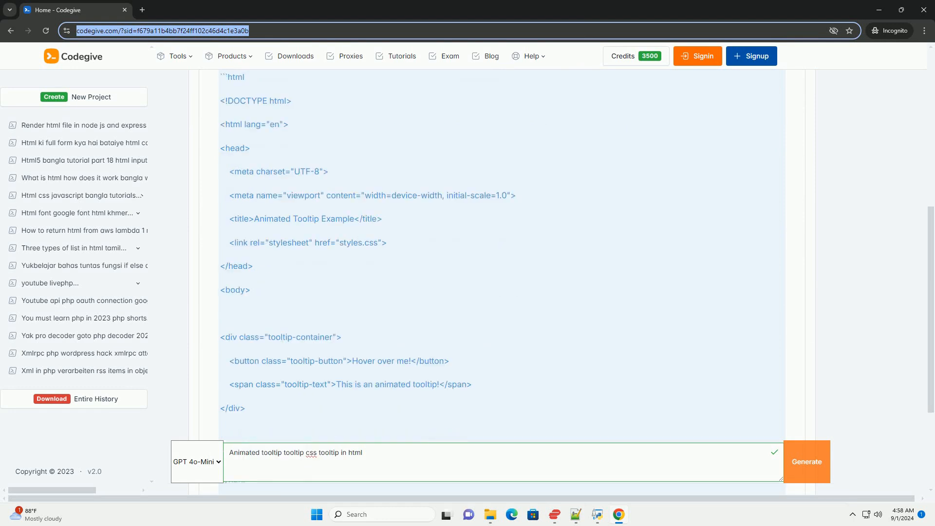
{"action": "scroll", "scroll_direction": "down", "scroll_amount": 3}
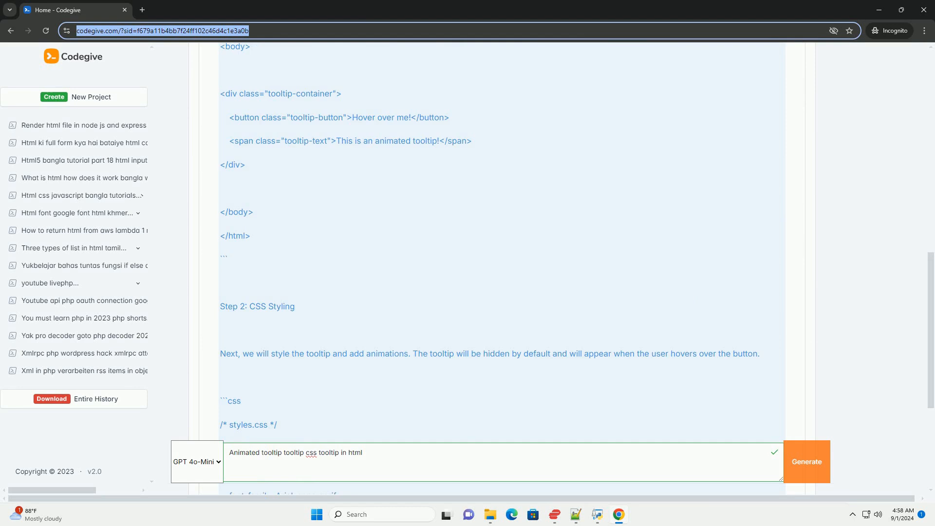
{"action": "scroll", "scroll_direction": "down", "scroll_amount": 3}
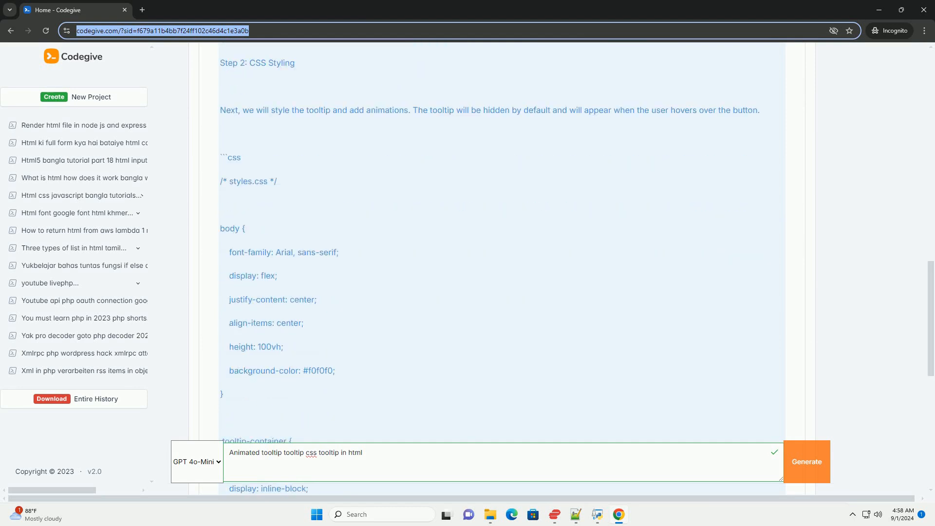
{"action": "scroll", "scroll_direction": "down", "scroll_amount": 3}
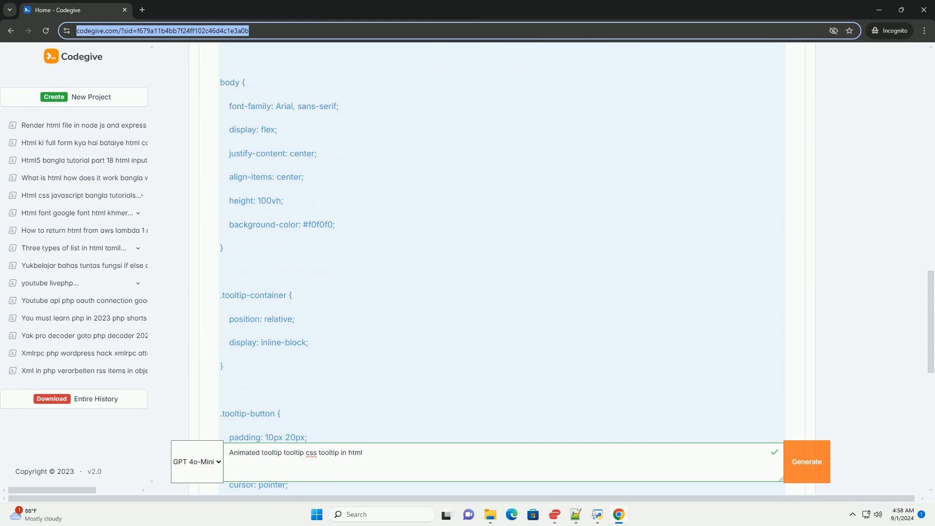
{"action": "scroll", "scroll_direction": "down", "scroll_amount": 3}
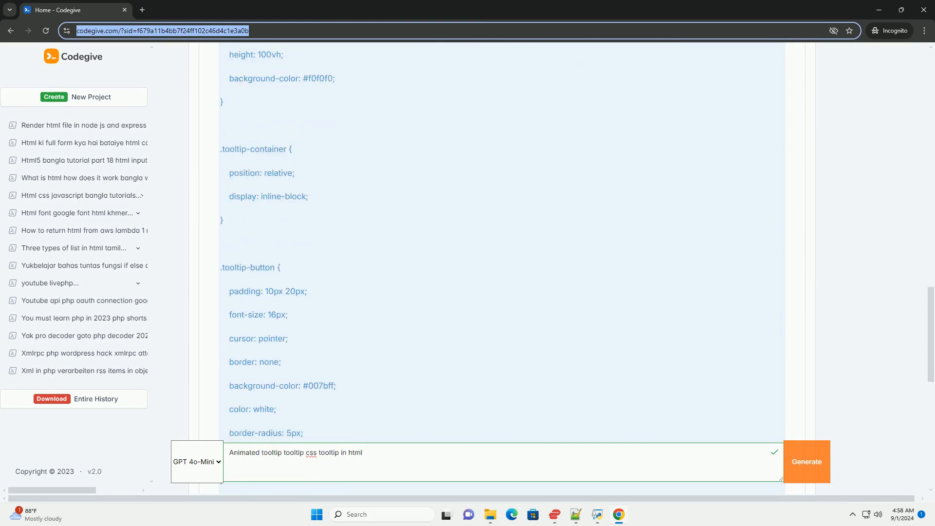
{"action": "scroll", "scroll_direction": "down", "scroll_amount": 3}
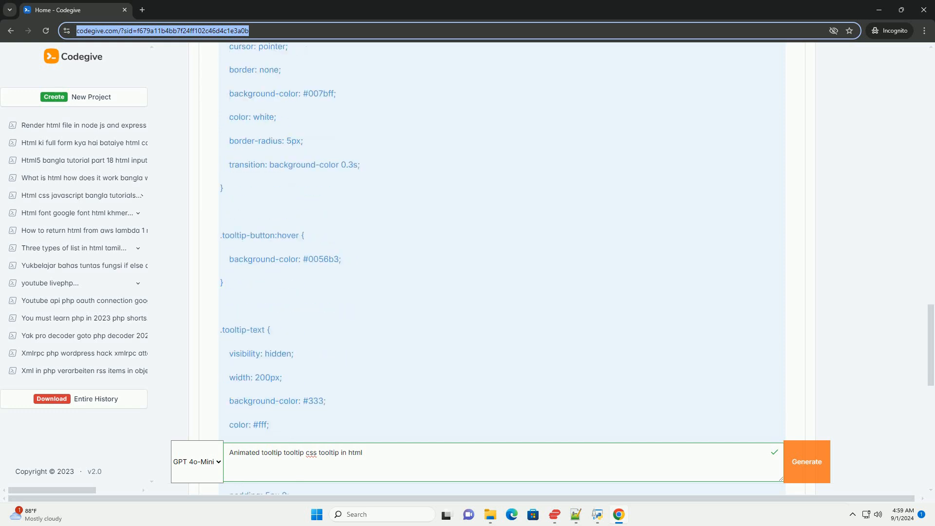
{"action": "scroll", "scroll_direction": "down", "scroll_amount": 3}
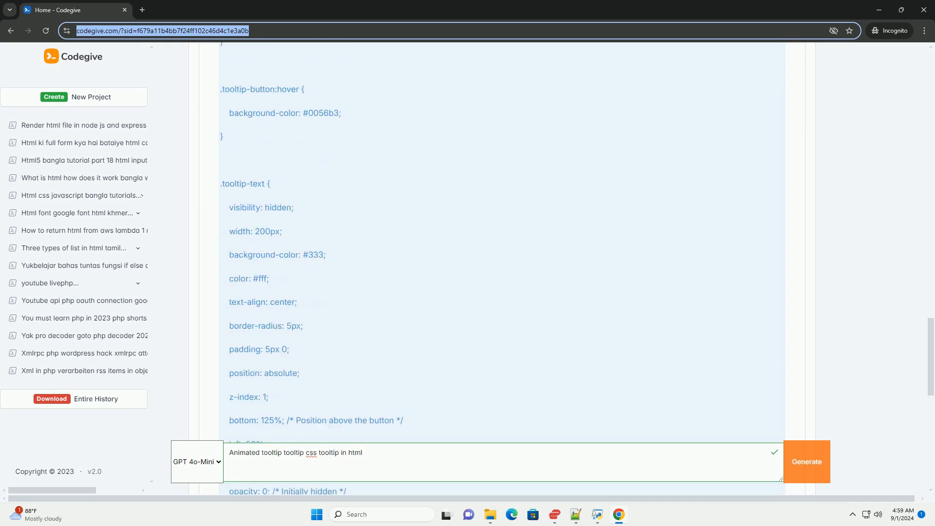
{"action": "scroll", "scroll_direction": "down", "scroll_amount": 3}
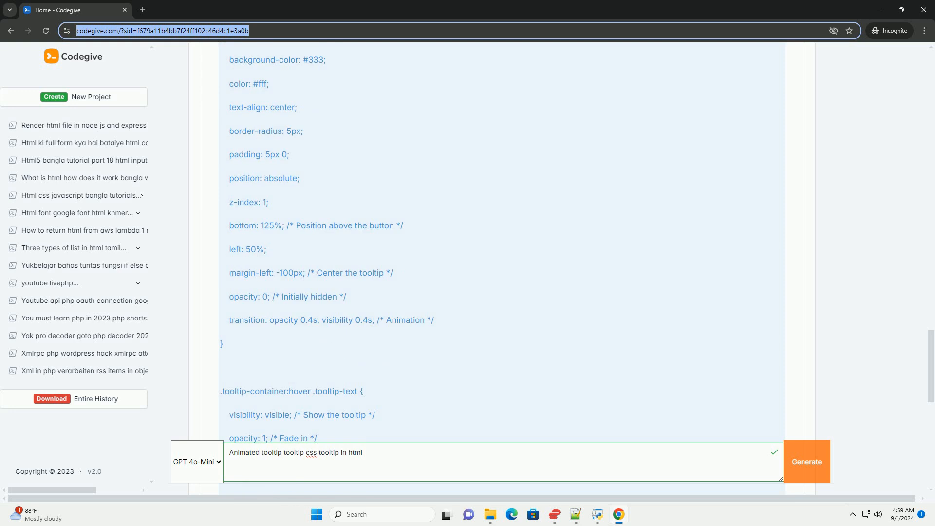
{"action": "scroll", "scroll_direction": "down", "scroll_amount": 3}
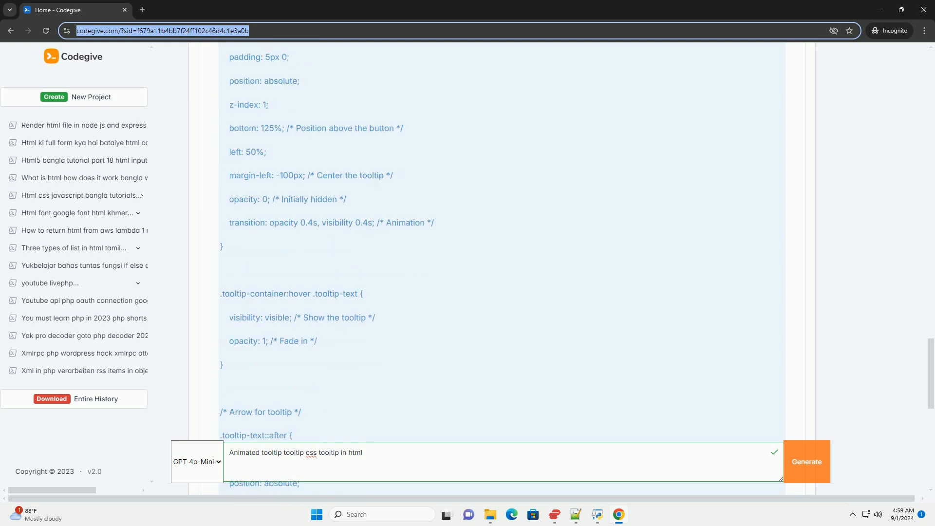
{"action": "scroll", "scroll_direction": "down", "scroll_amount": 3}
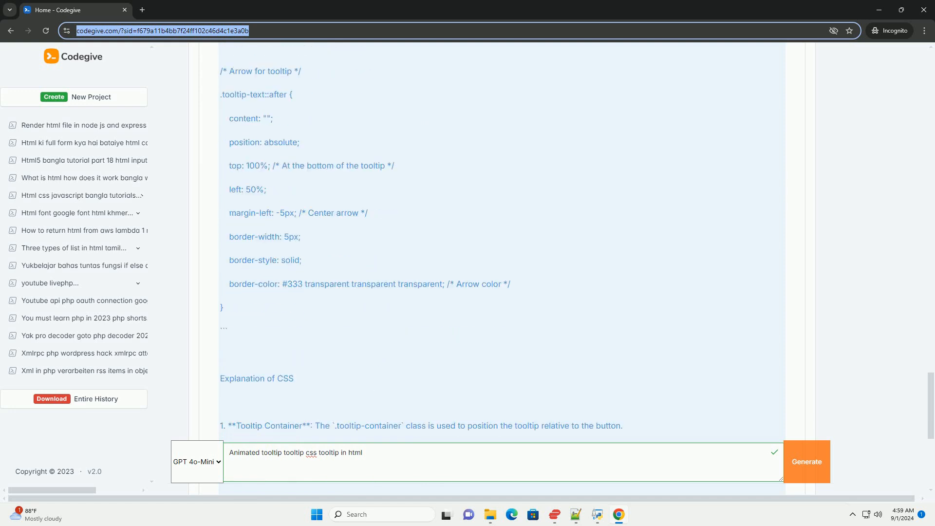
{"action": "scroll", "scroll_direction": "down", "scroll_amount": 3}
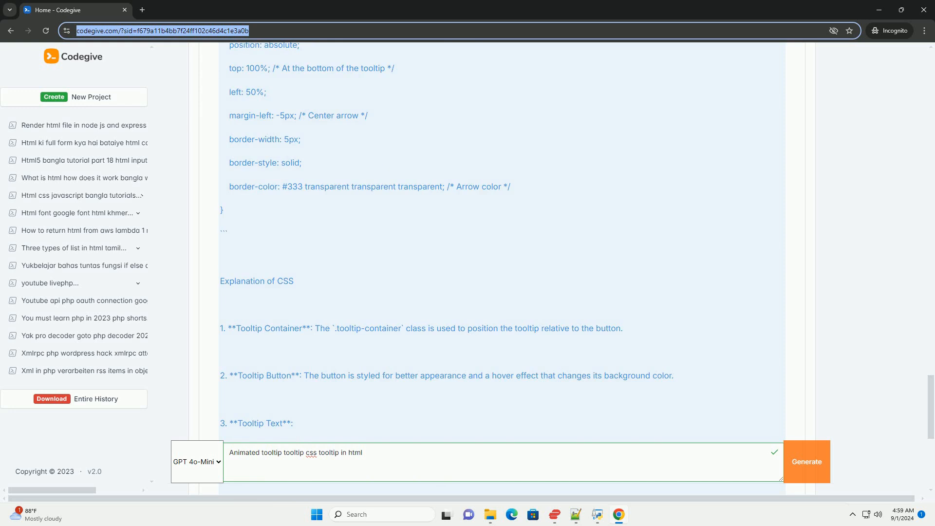
{"action": "scroll", "scroll_direction": "down", "scroll_amount": 3}
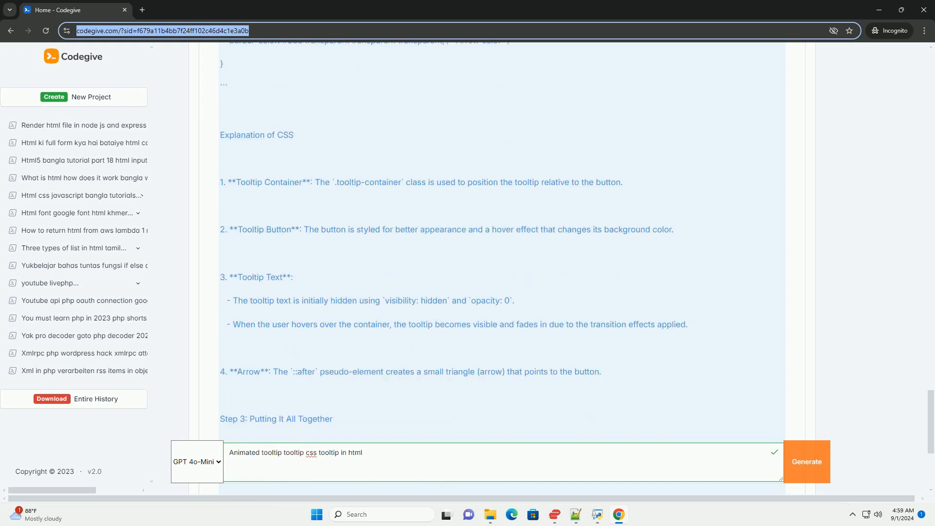
{"action": "scroll", "scroll_direction": "down", "scroll_amount": 3}
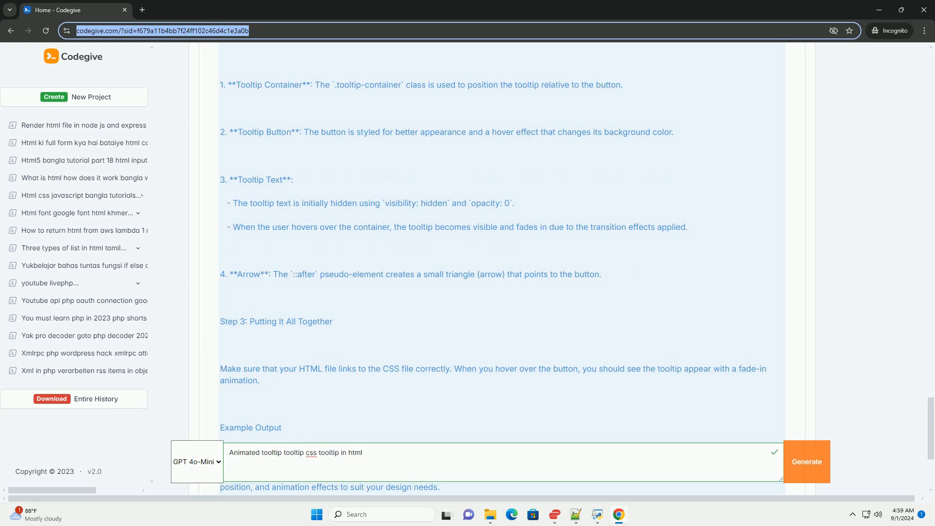
{"action": "scroll", "scroll_direction": "down", "scroll_amount": 3}
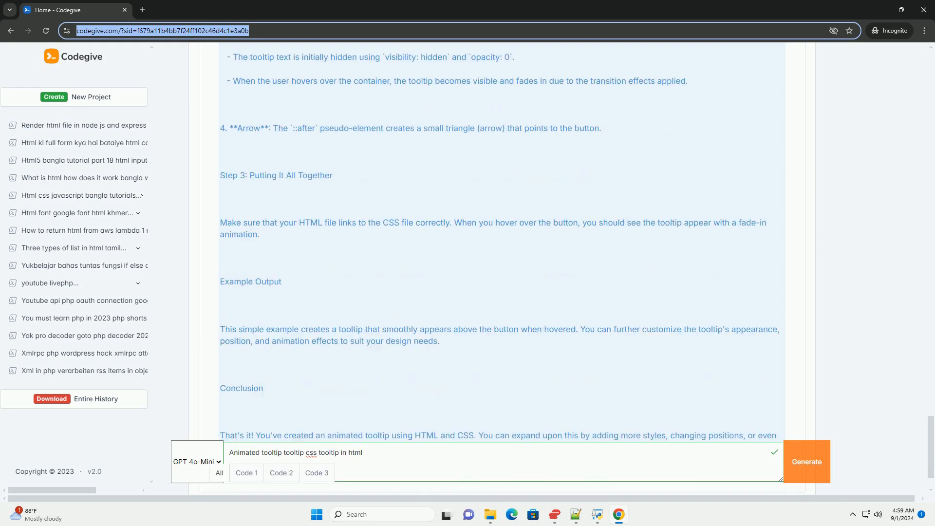